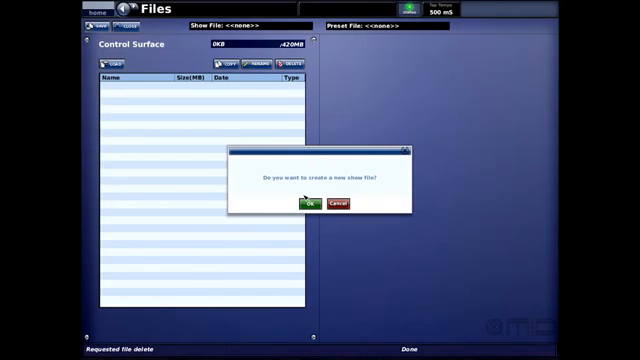
# Confirm the new show and accept its name 'NewOneControl'
pyautogui.click(308, 204)
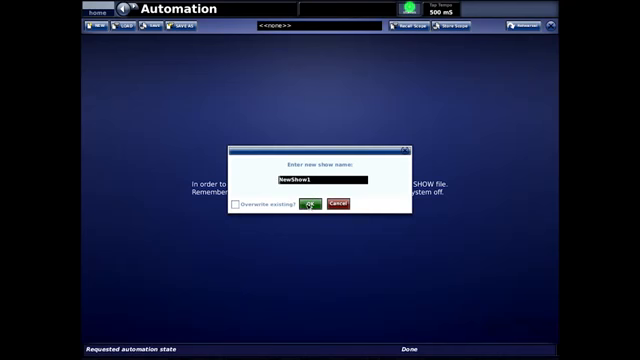
pyautogui.click(312, 204)
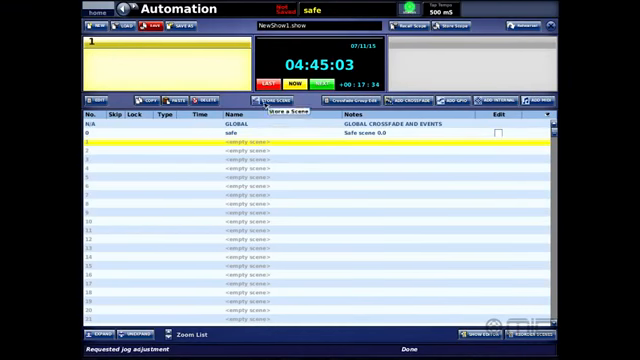
# Store Scene1 into an empty scene slot of the automation list
pyautogui.click(270, 104)
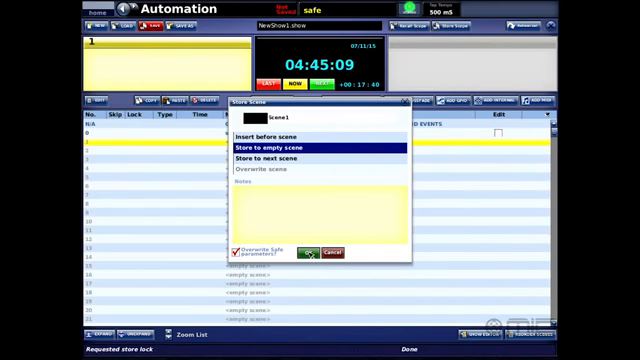
pyautogui.click(308, 248)
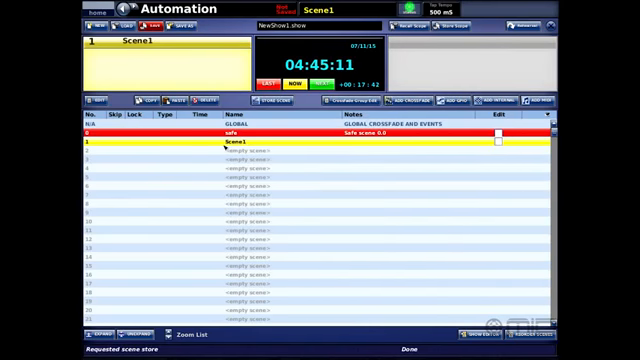